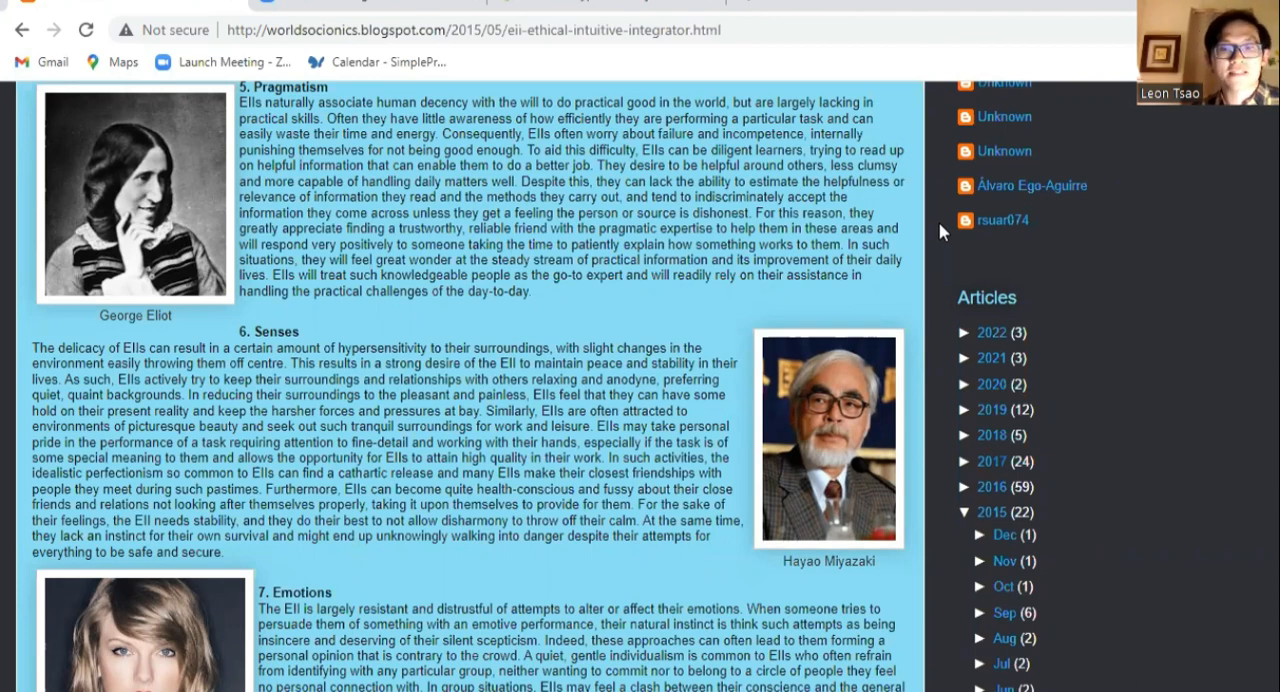
scroll(down, 3)
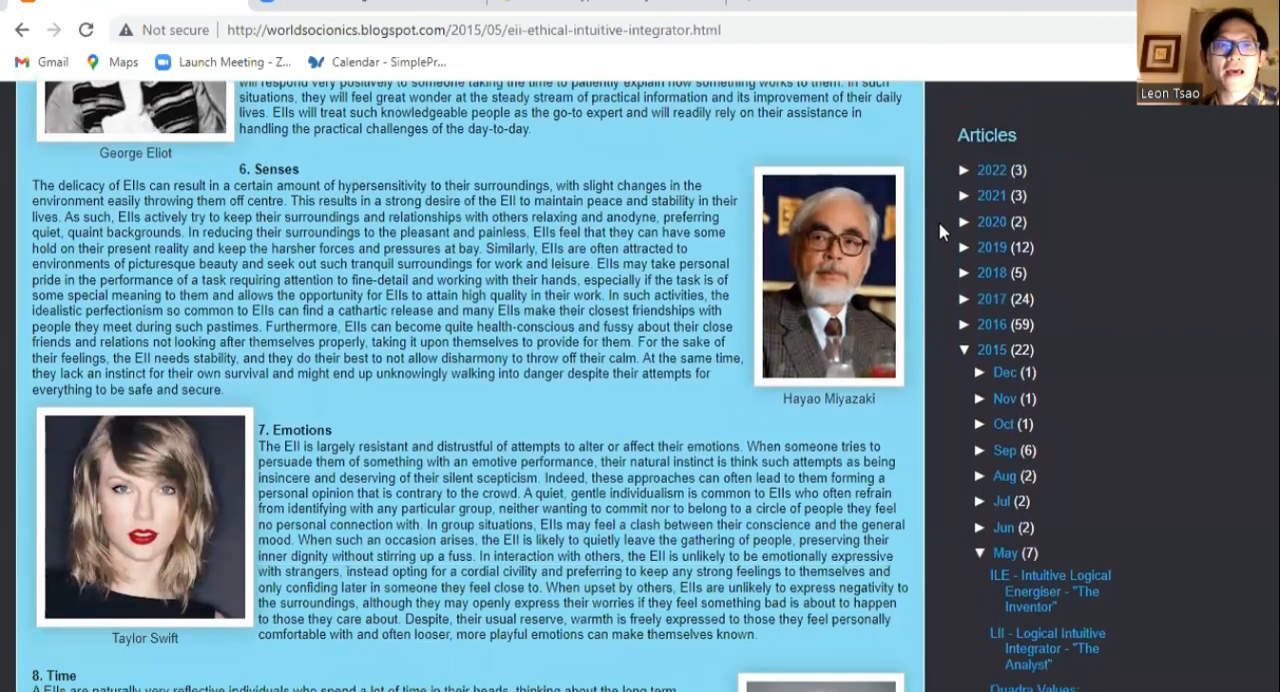